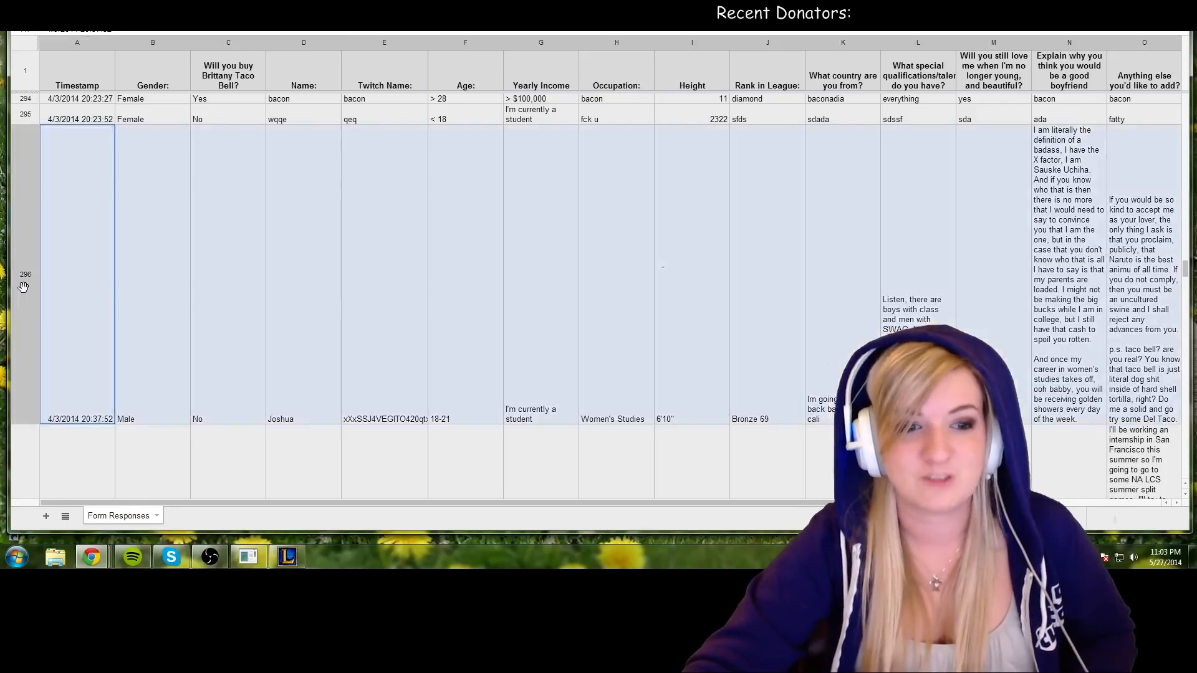
Delete Joshua's response in row 296 so Matt's entry moves up into that row.
right_click(24, 283)
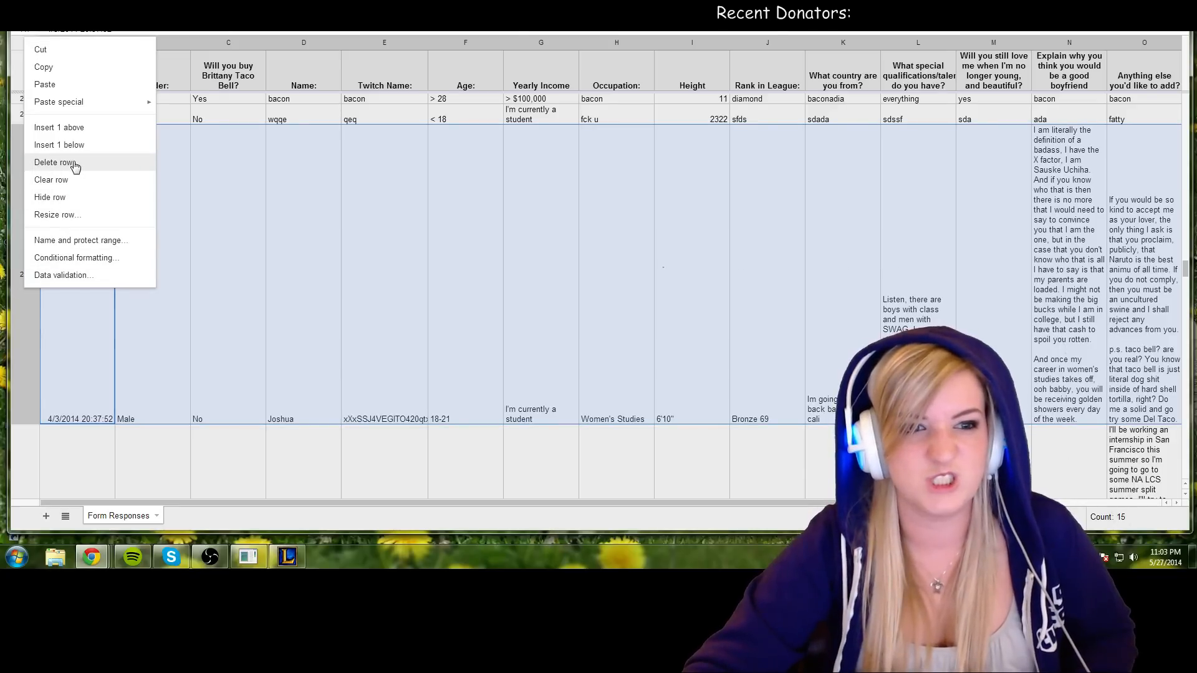
left_click(52, 162)
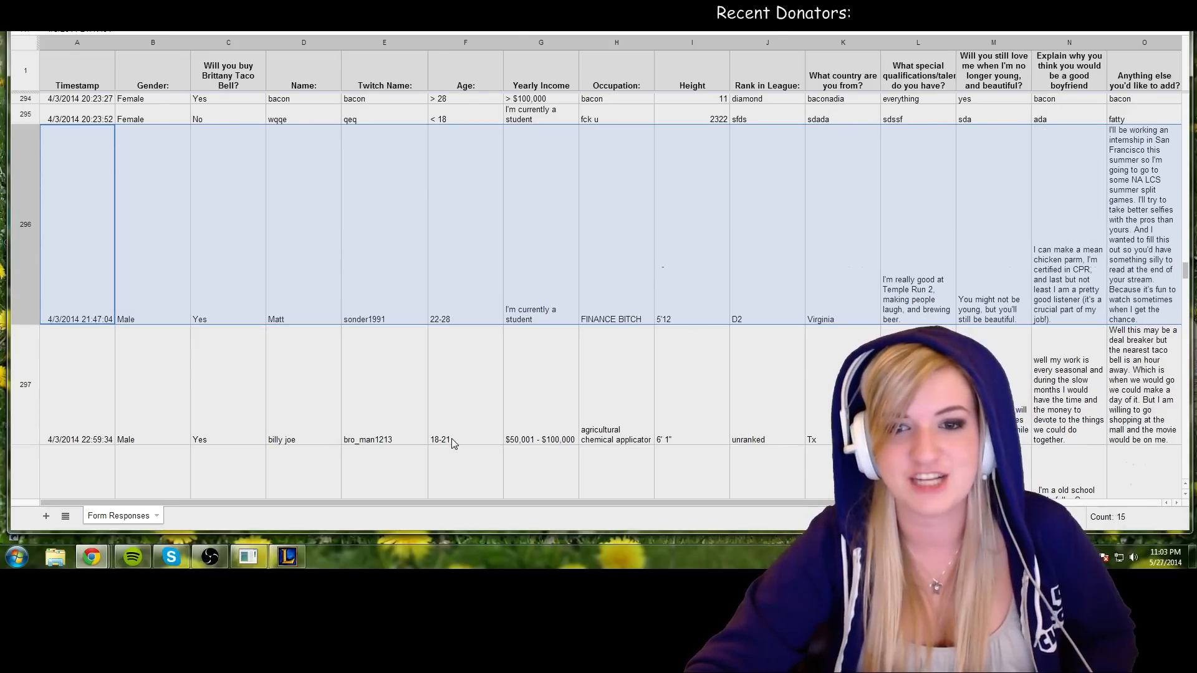
left_click(227, 222)
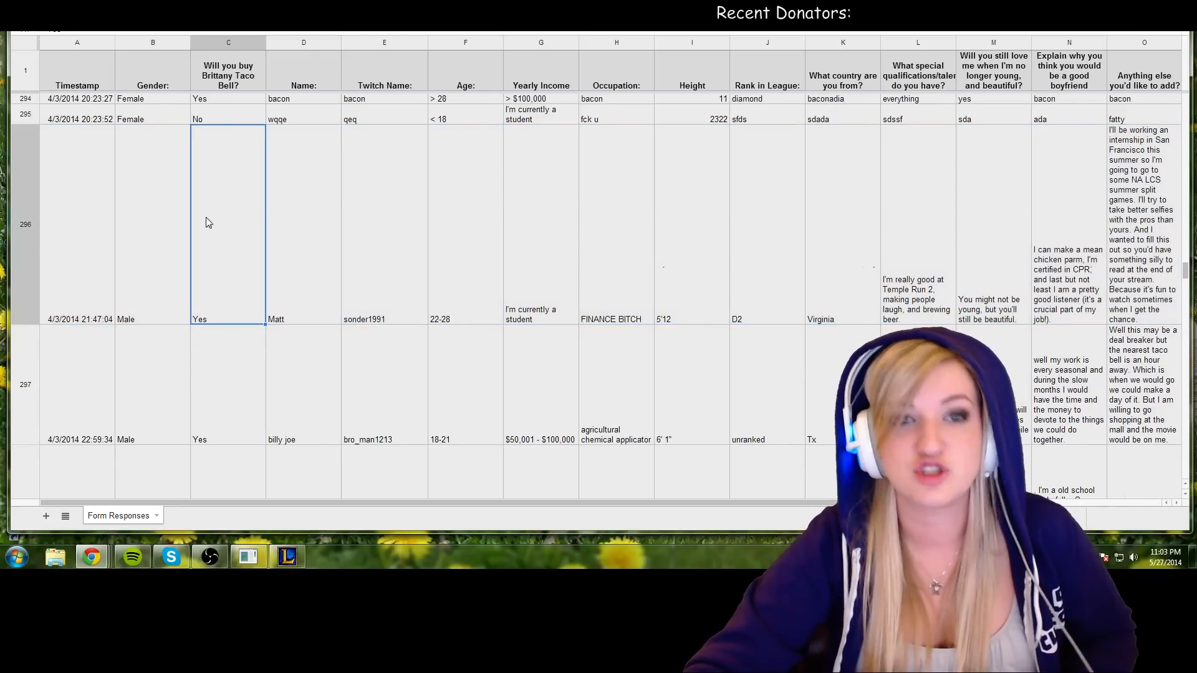